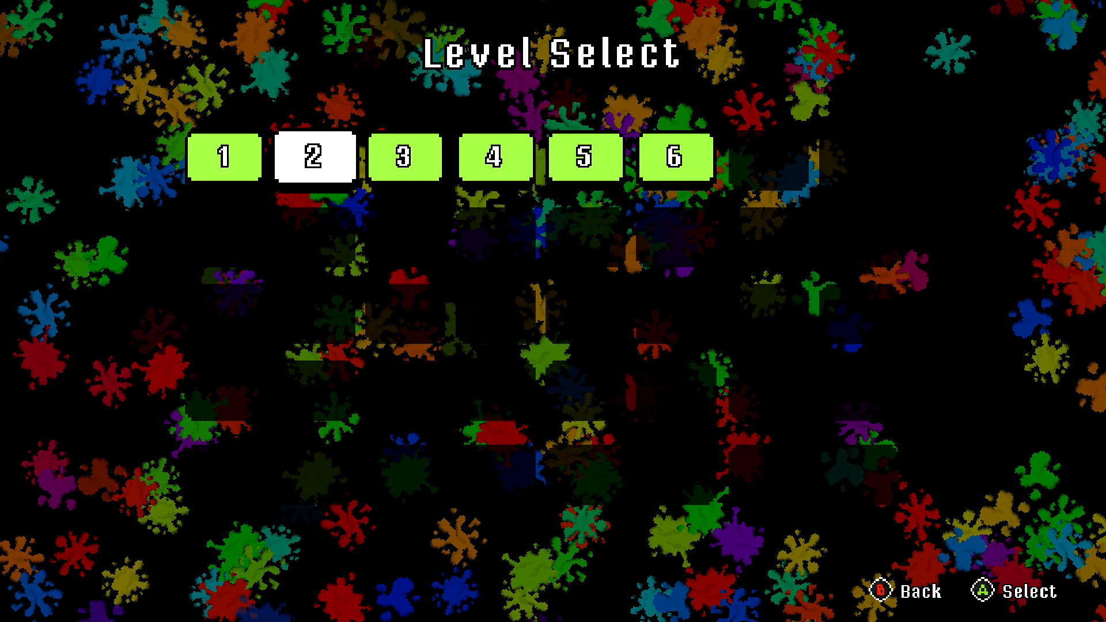
left_click(314, 156)
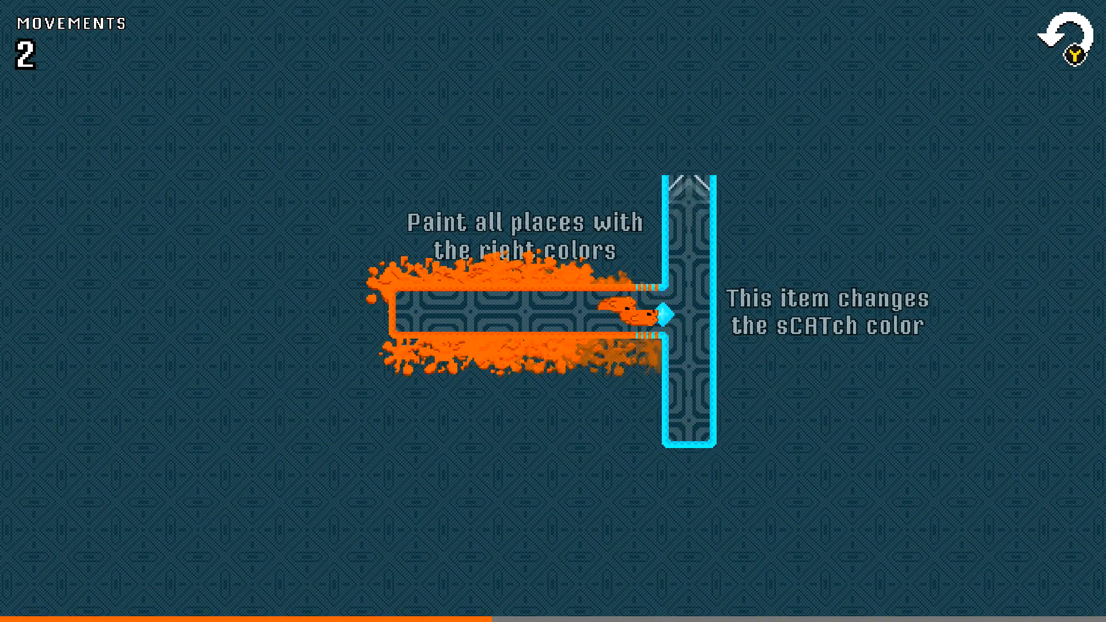
key("ArrowLeft")
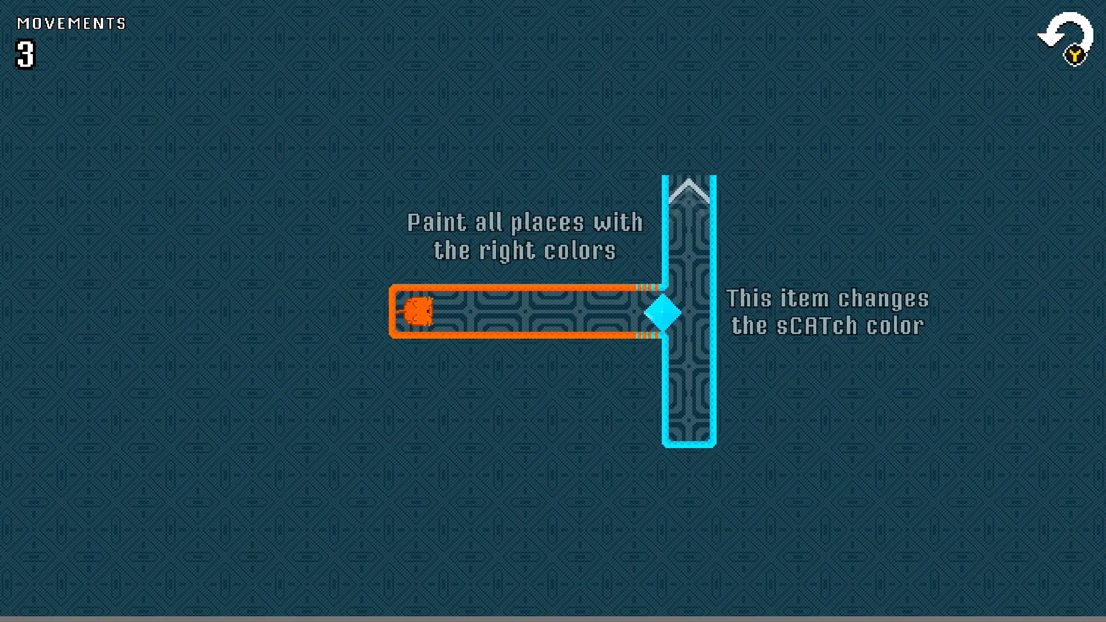